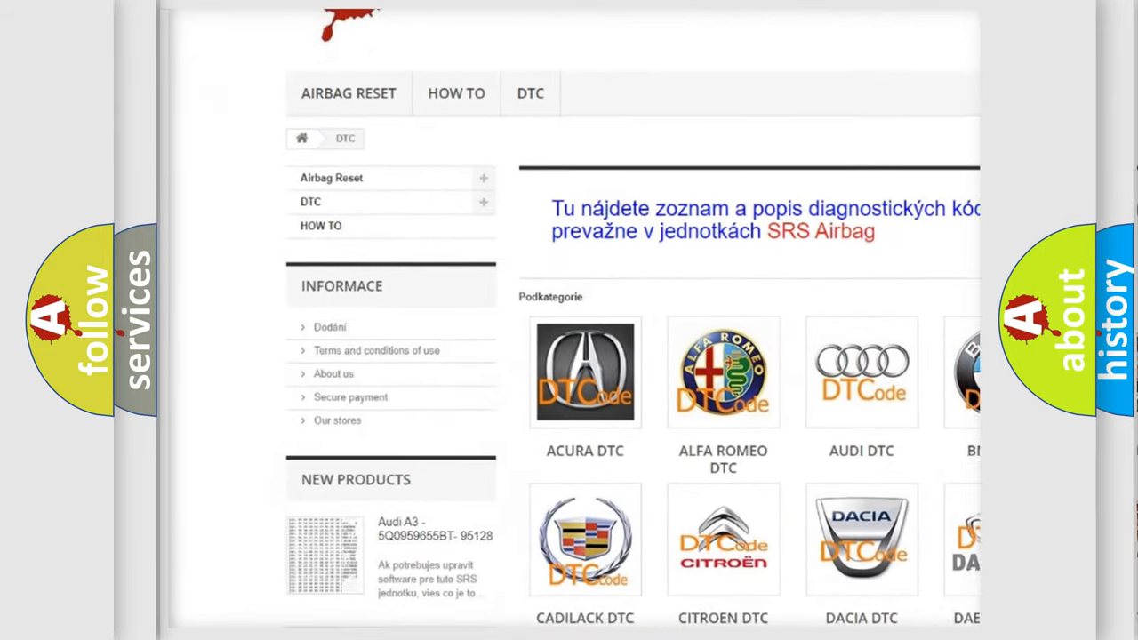
scroll("down", 3)
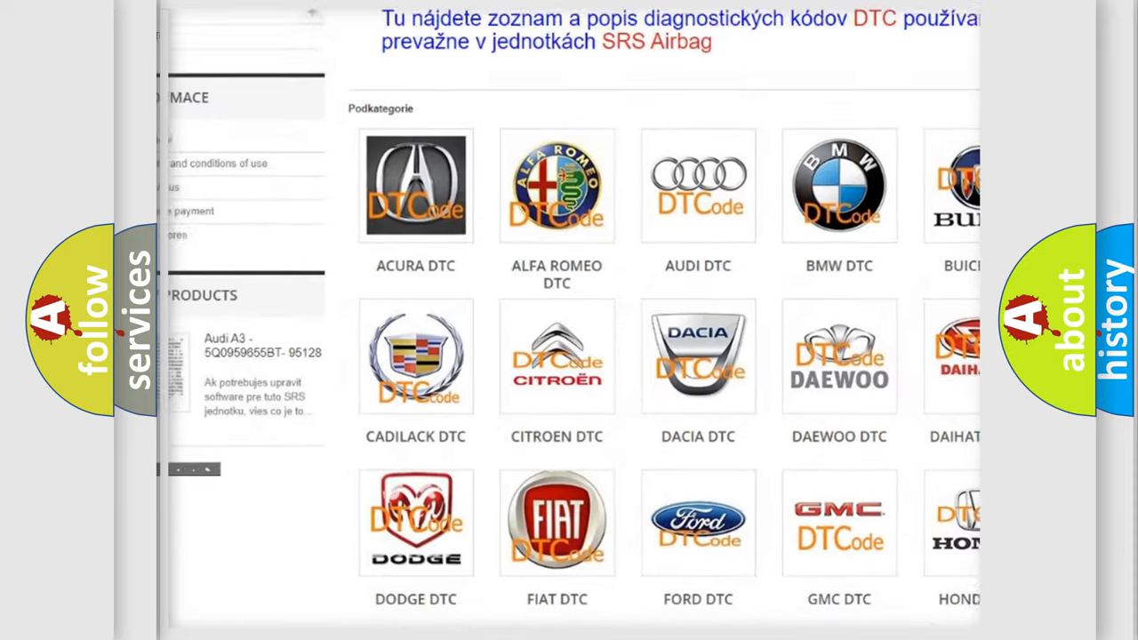
scroll("down", 3)
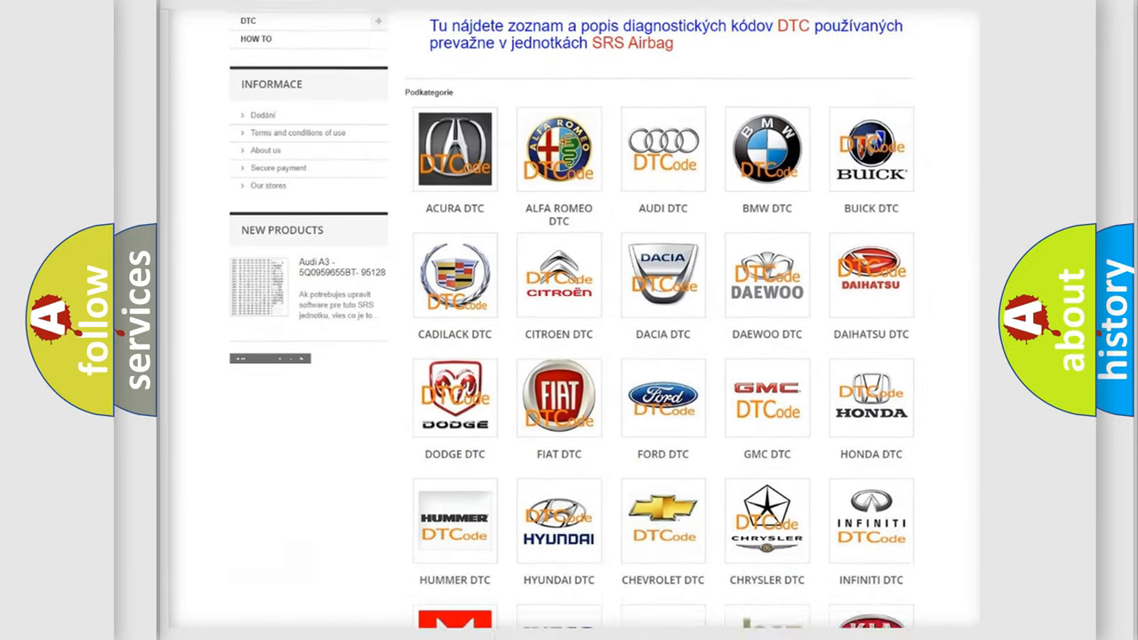
scroll("down", 3)
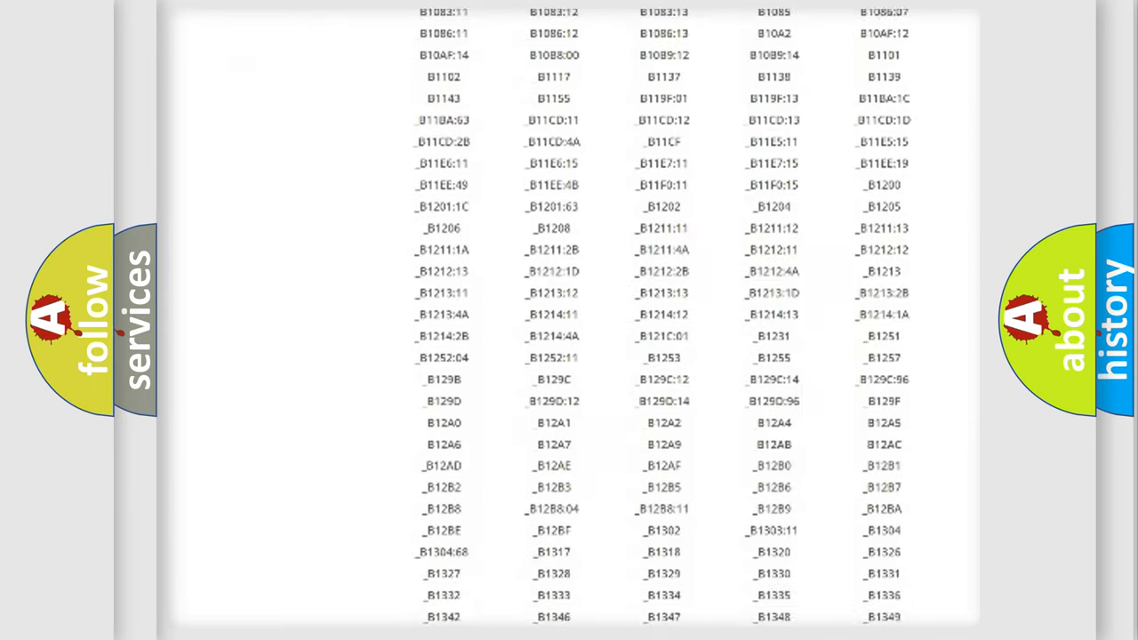
scroll("down", 3)
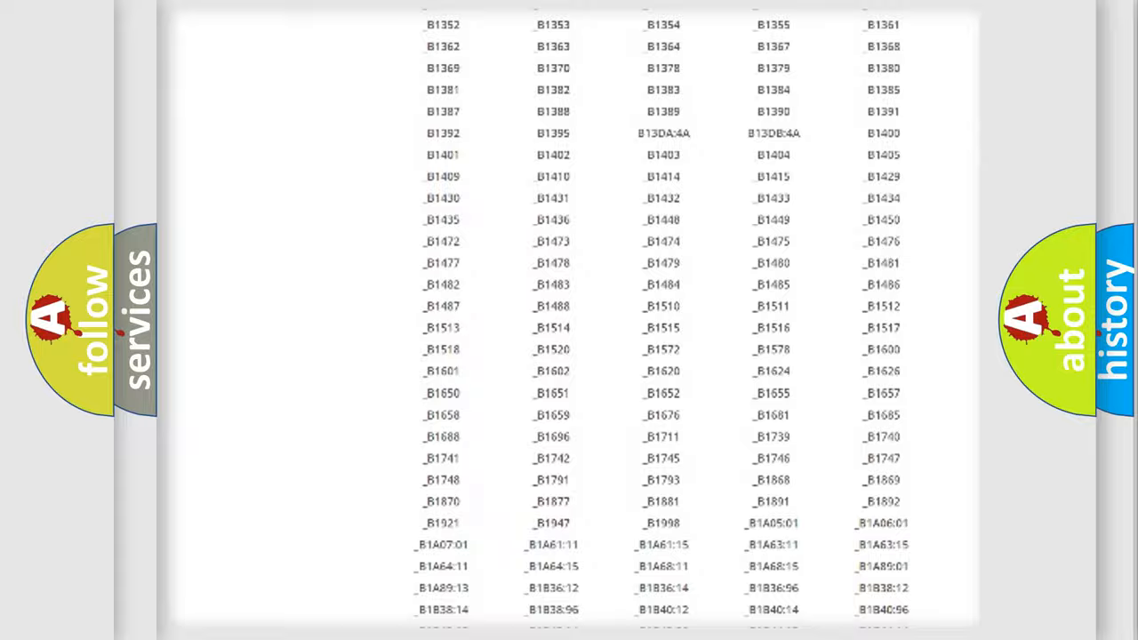